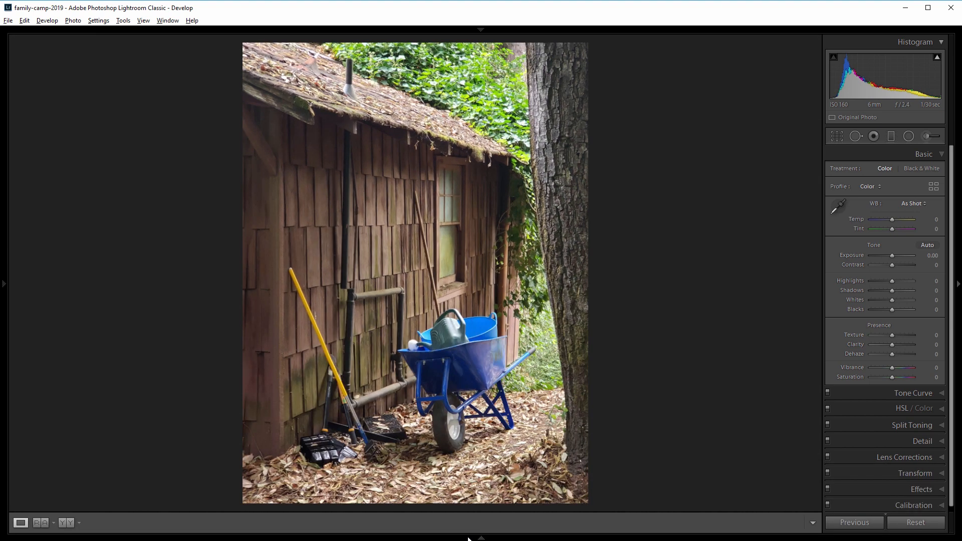
mouse_move(598, 258)
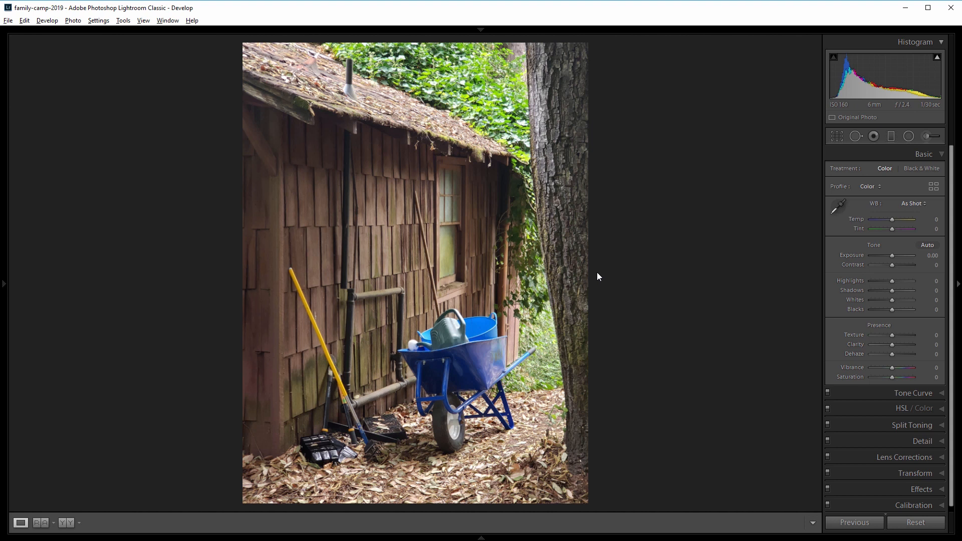
mouse_move(893, 257)
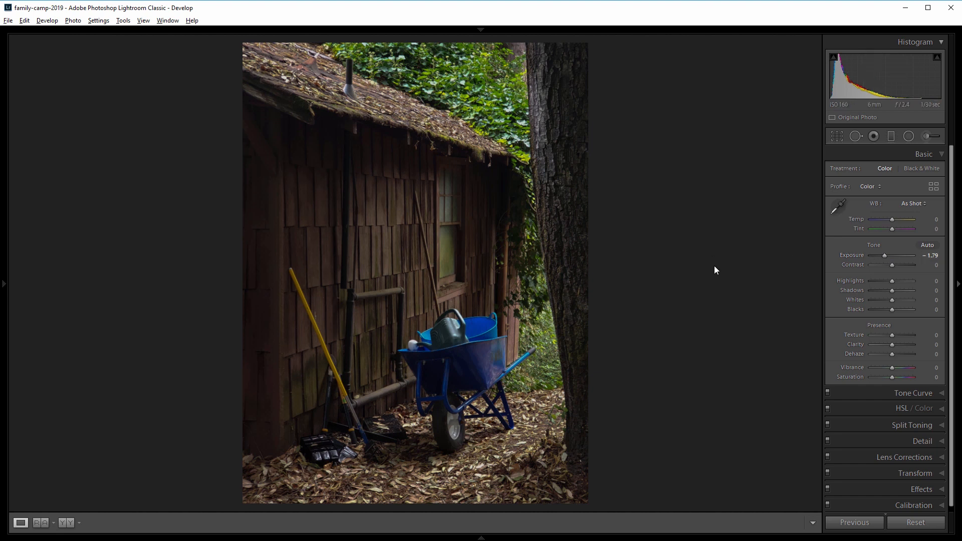
mouse_move(660, 290)
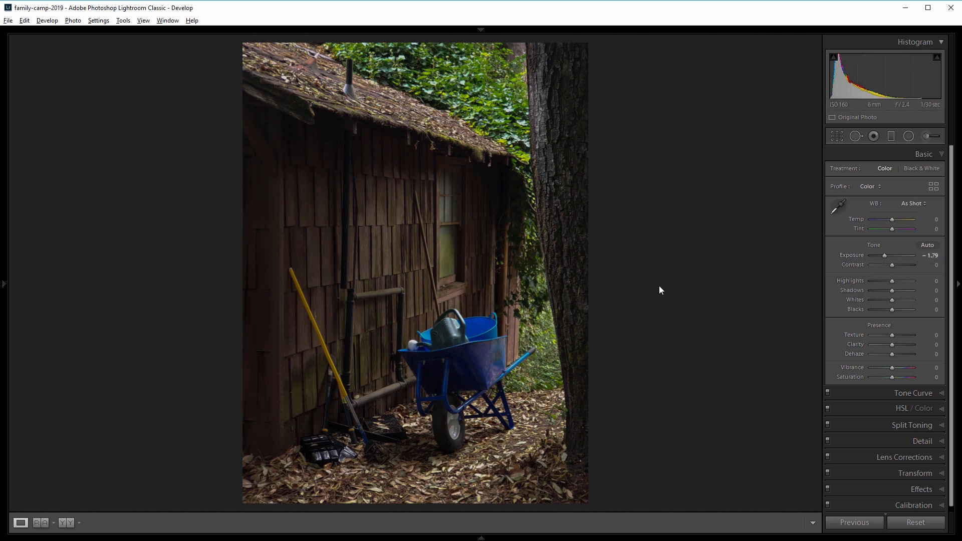
mouse_move(656, 291)
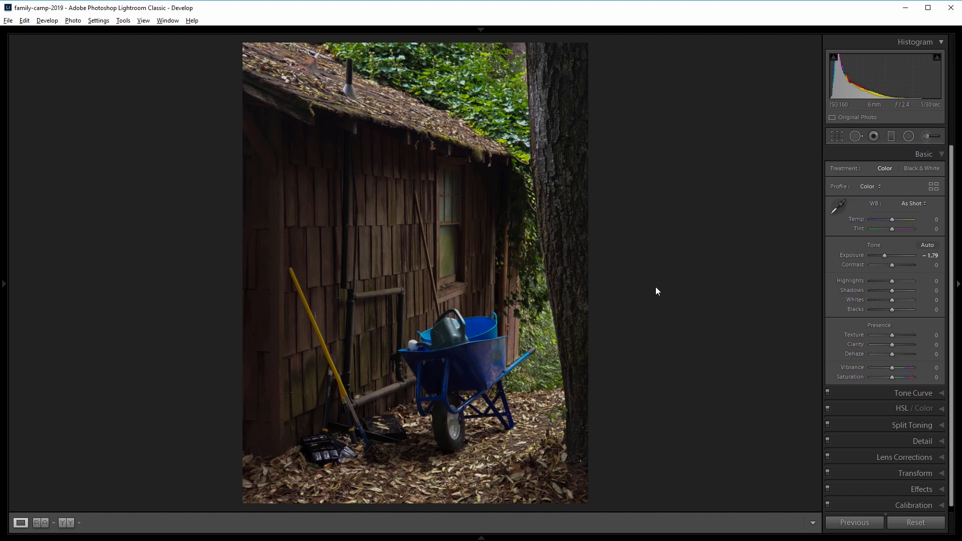
mouse_move(890, 286)
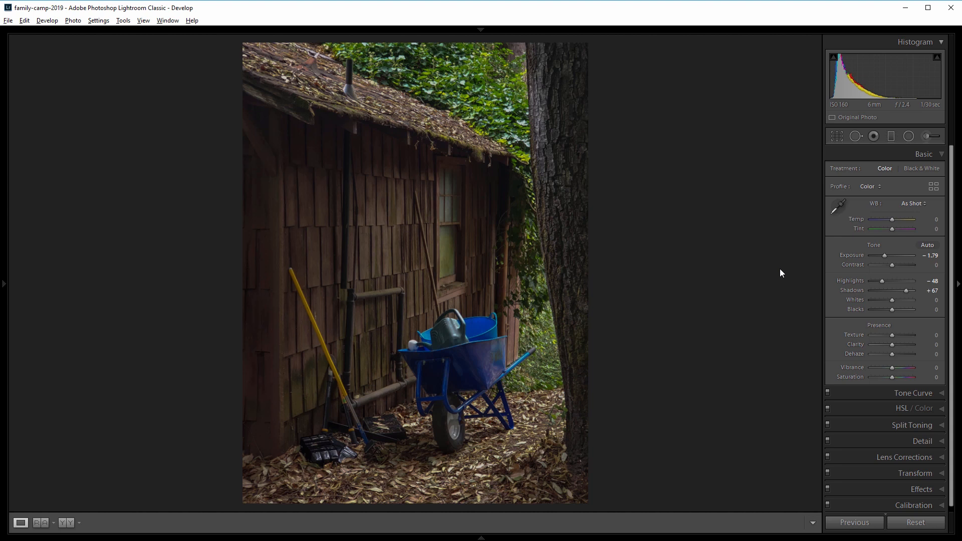
mouse_move(846, 311)
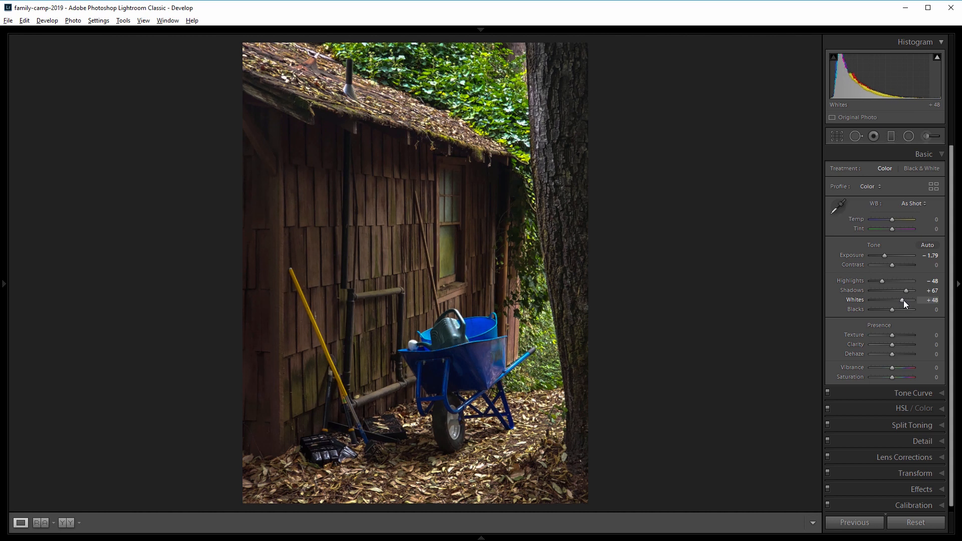
mouse_move(892, 310)
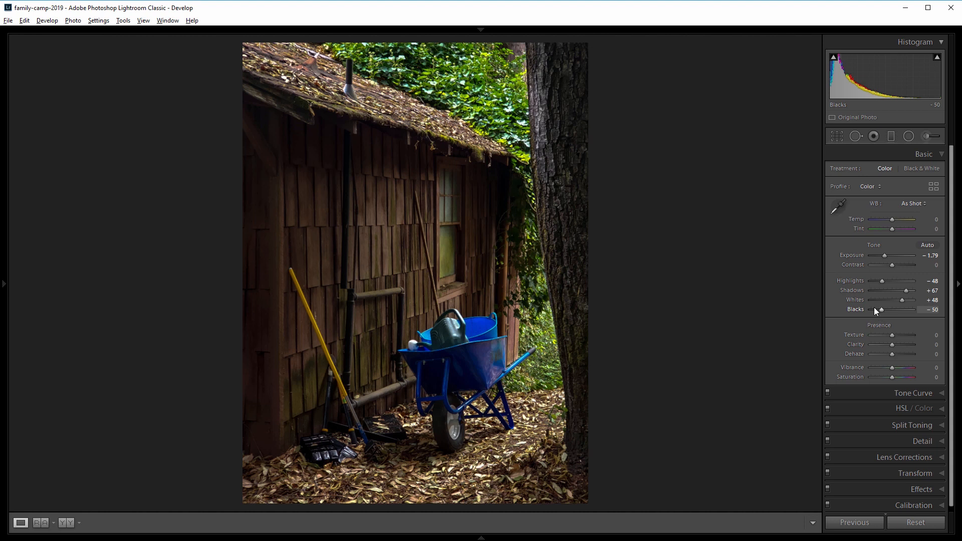
mouse_move(888, 331)
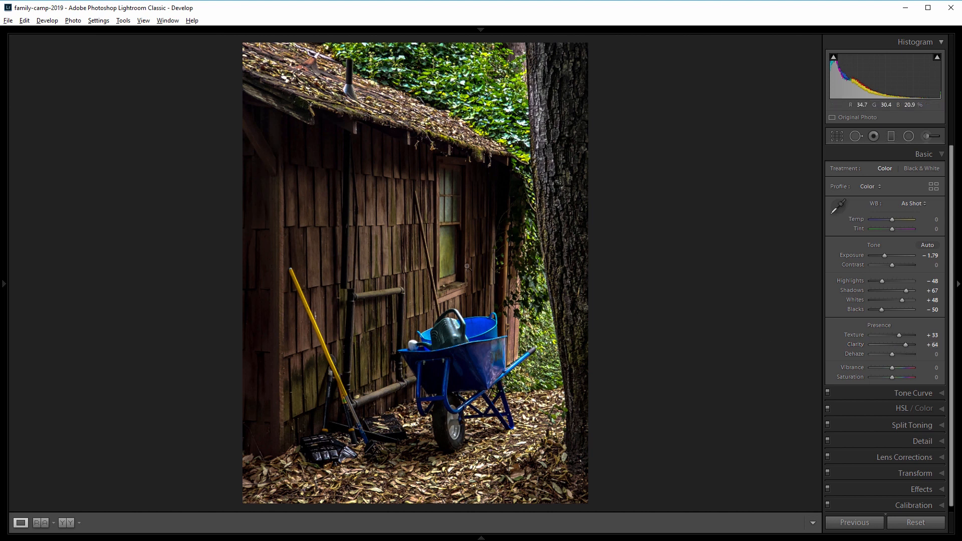
mouse_move(686, 283)
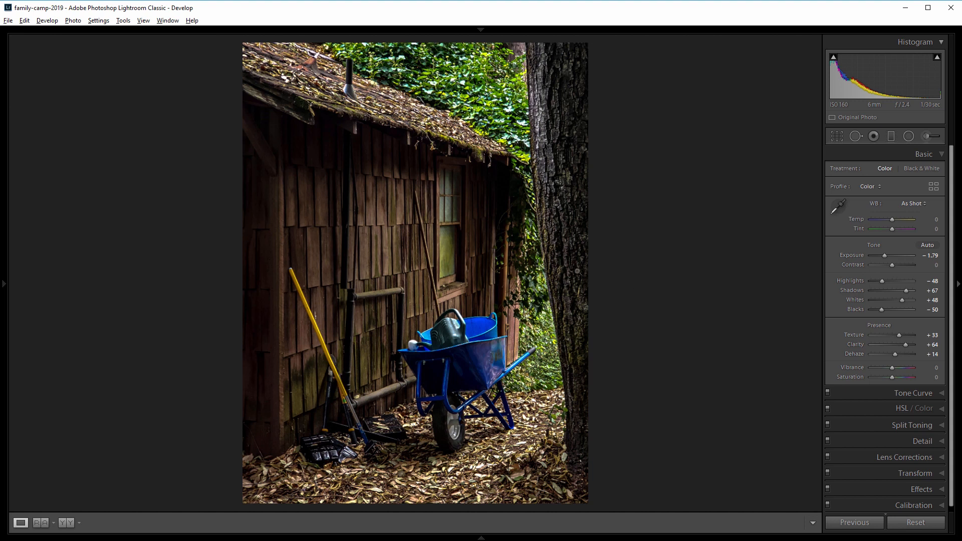
mouse_move(892, 377)
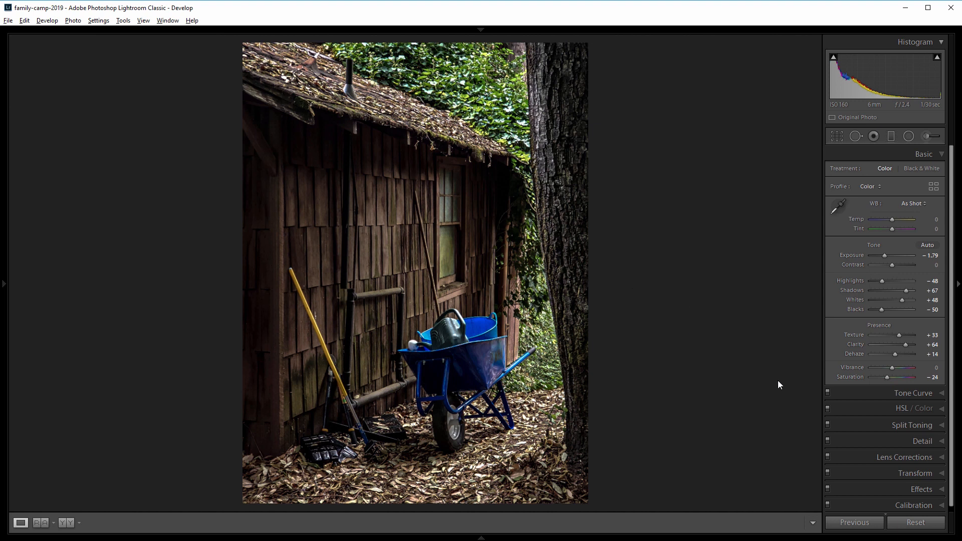
Step: Set Whites +48, Blacks -50, Texture +33, Clarity +64, Dehaze +14, and Saturation -24
left_click(922, 408)
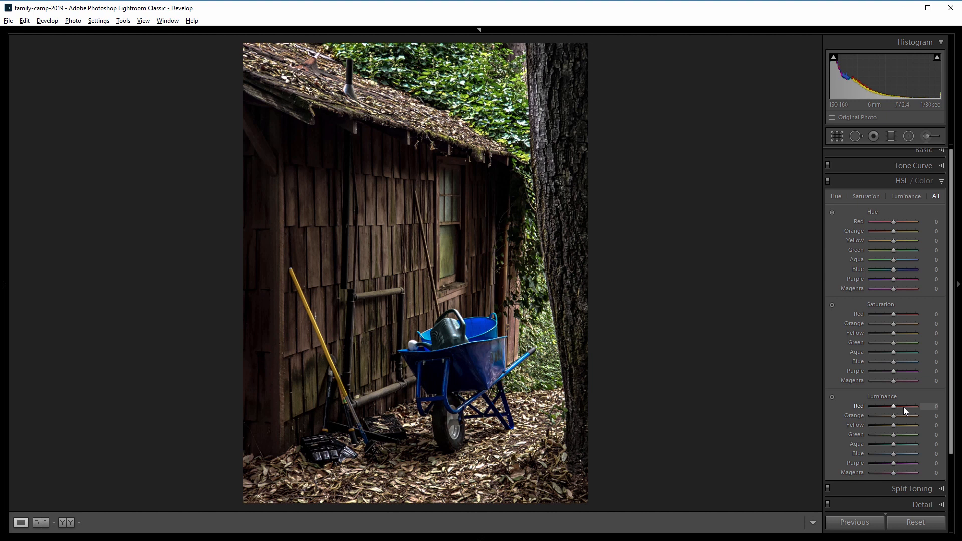
mouse_move(896, 210)
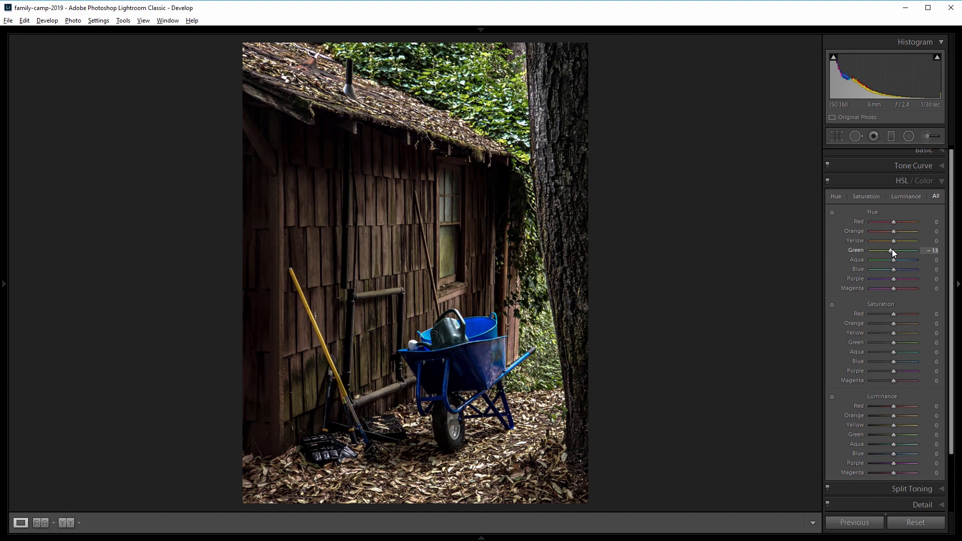
mouse_move(893, 342)
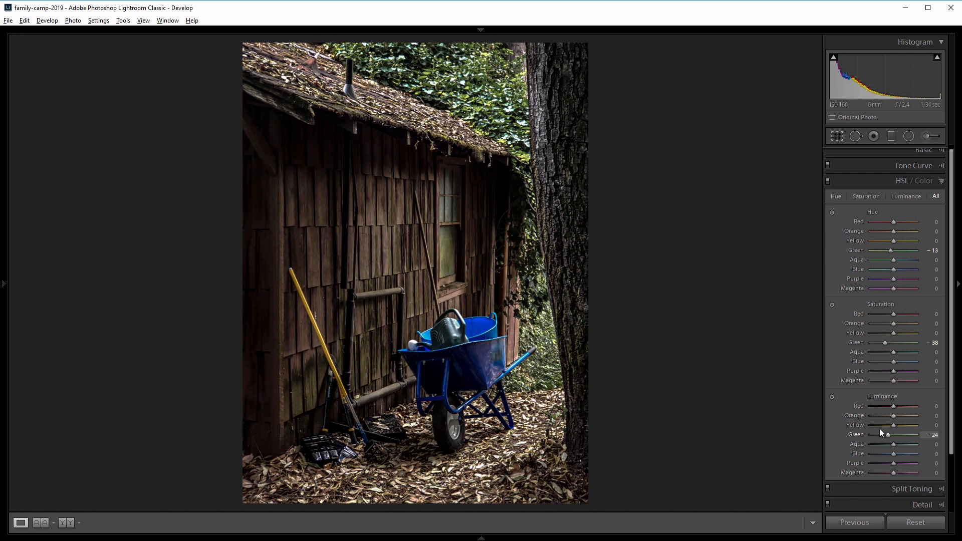
mouse_move(885, 435)
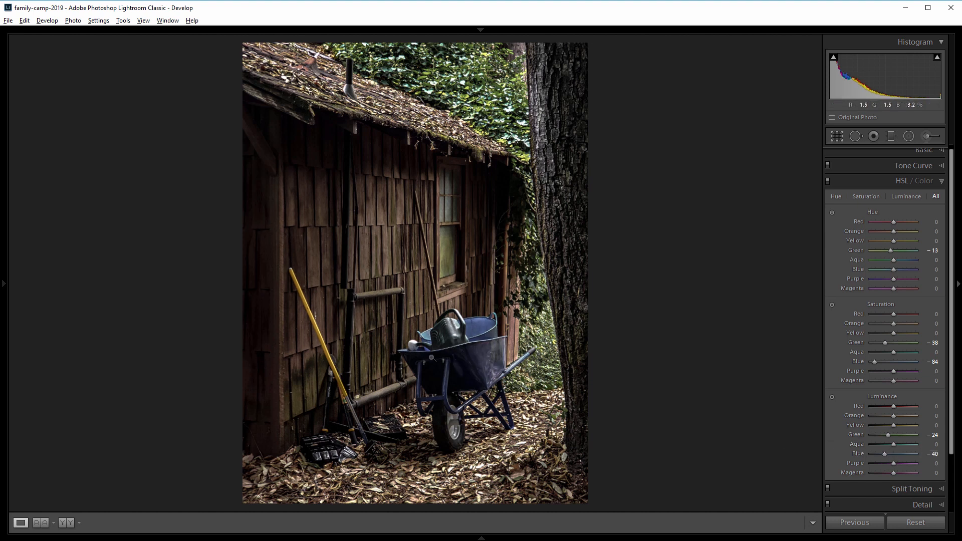
mouse_move(466, 354)
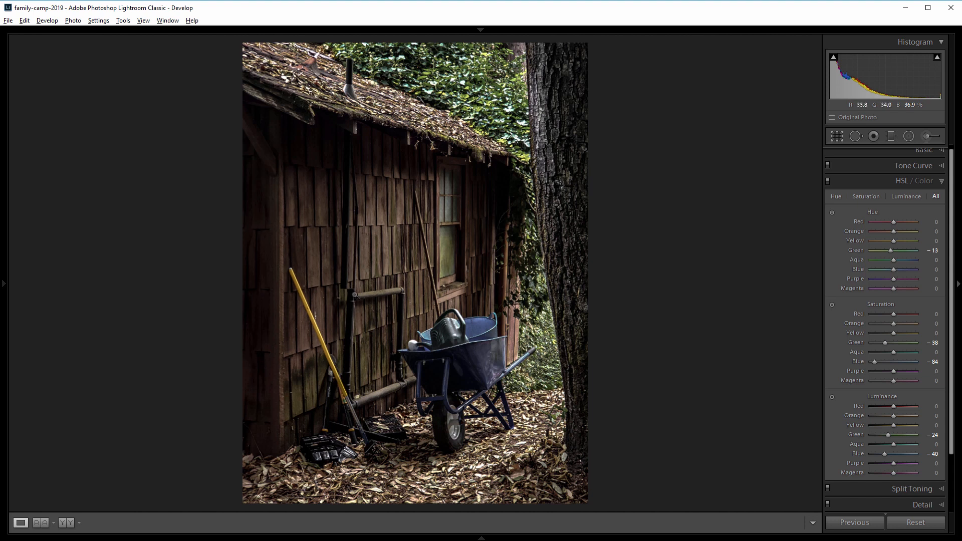
mouse_move(566, 339)
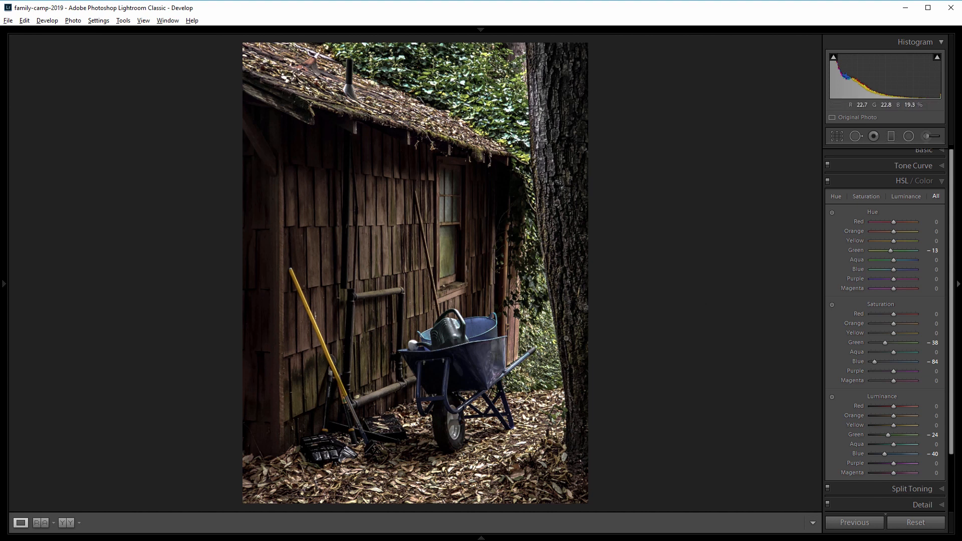
mouse_move(893, 313)
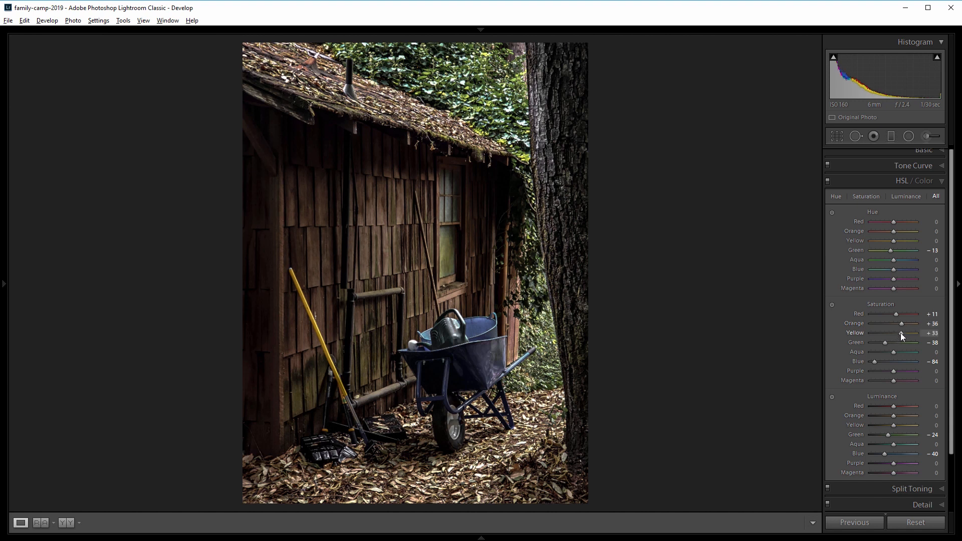
Step: Set Green hue -13/saturation -38/luminance -24, Blue saturation -84/luminance -40, and boost Red, Orange, Yellow saturation
left_click(915, 180)
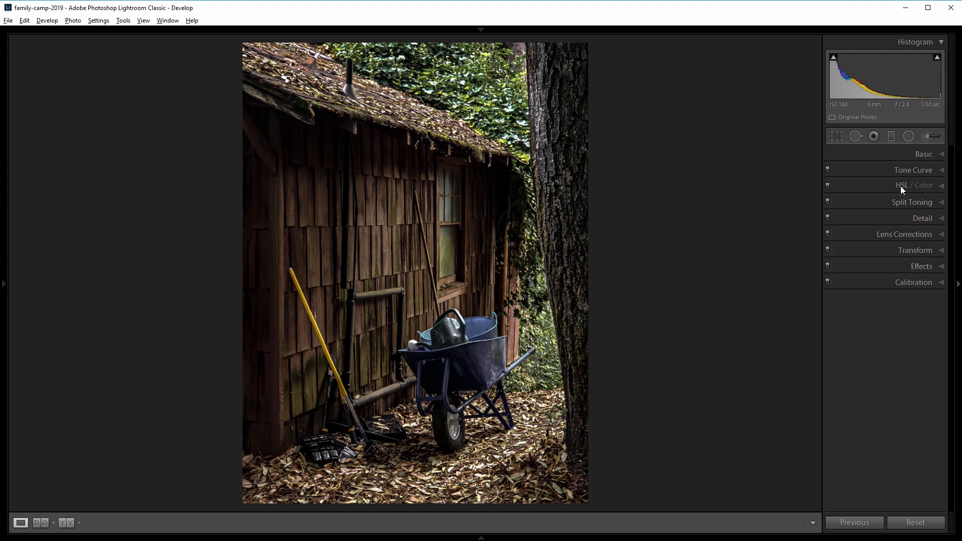
Step: Split-tone with highlights hue 47, saturation 13, shadows hue 206, saturation 26, balance +50
left_click(911, 202)
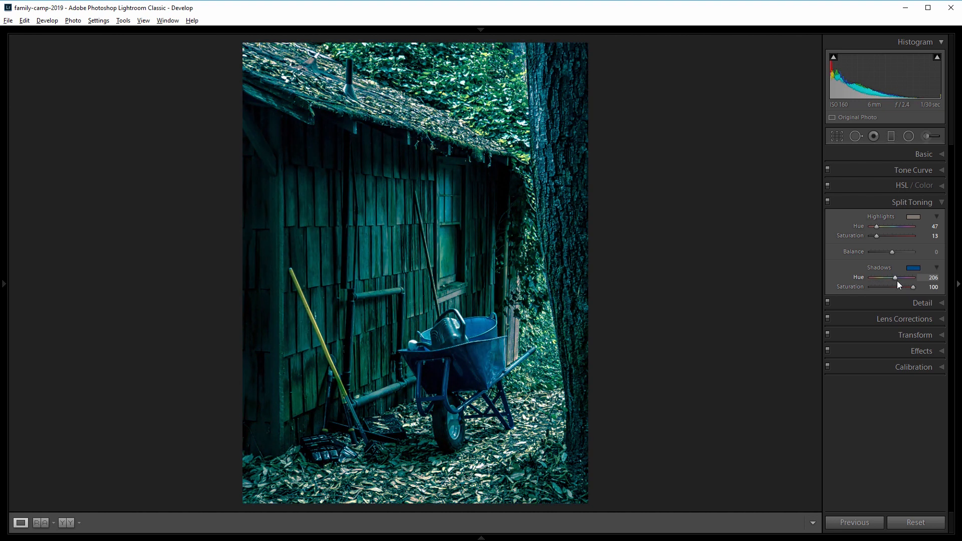
mouse_move(912, 289)
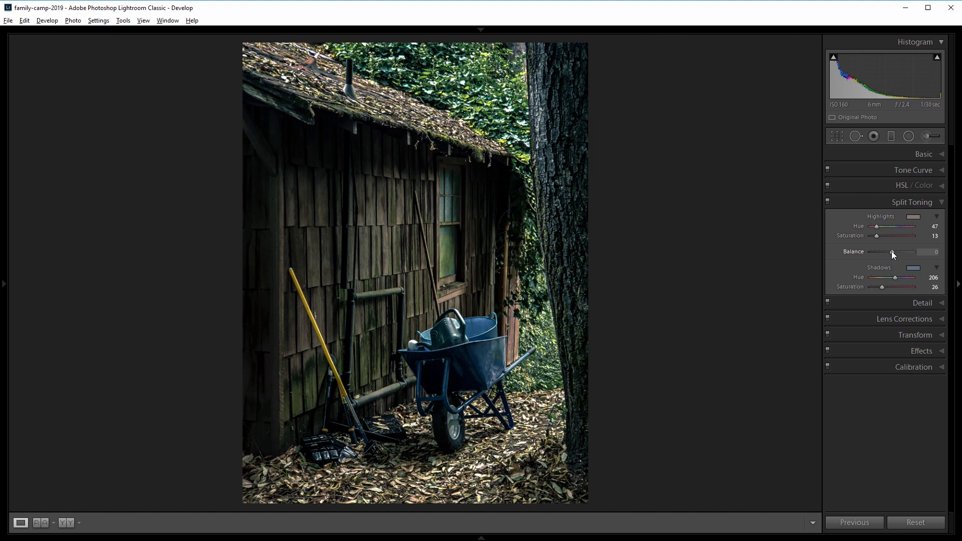
mouse_move(893, 256)
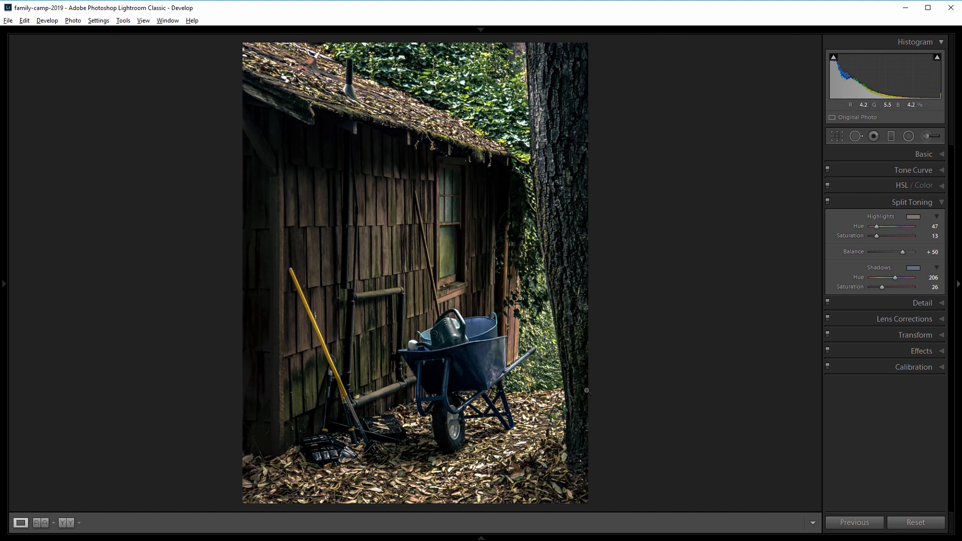
mouse_move(621, 234)
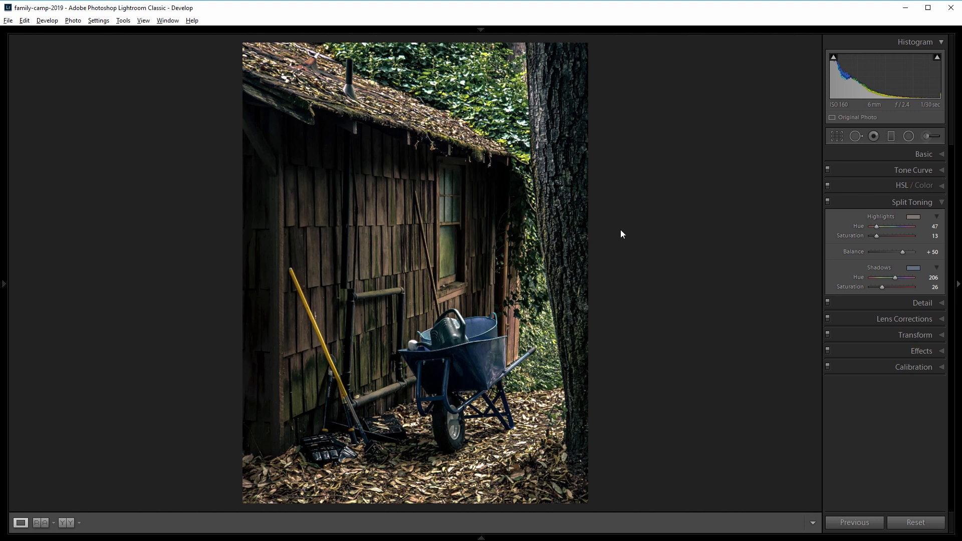
mouse_move(685, 306)
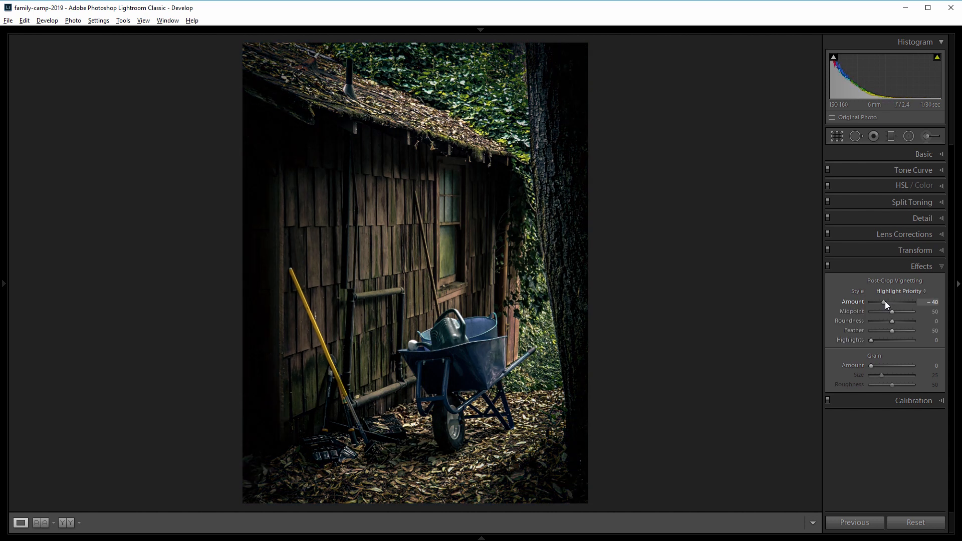
mouse_move(894, 312)
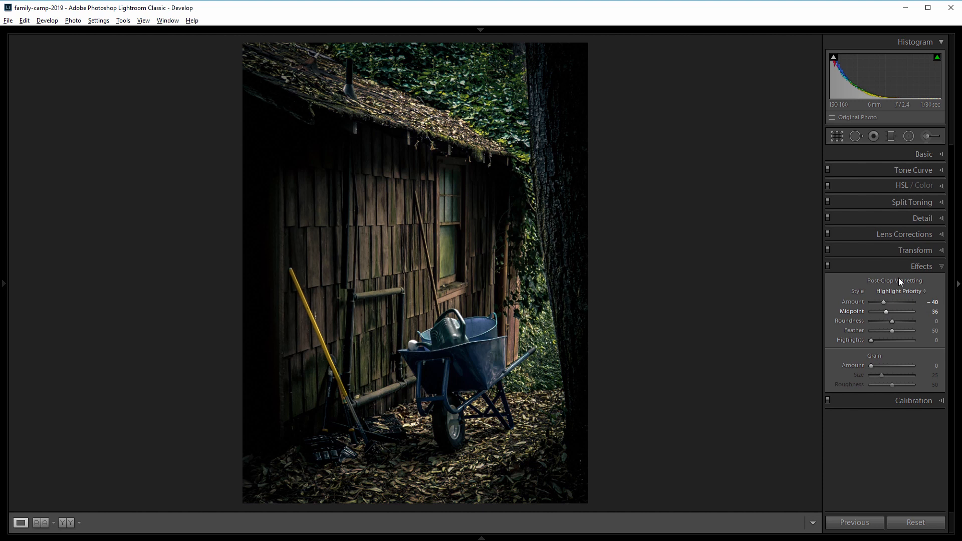
Step: Add a post-crop vignette with amount -40 and midpoint 36
left_click(914, 169)
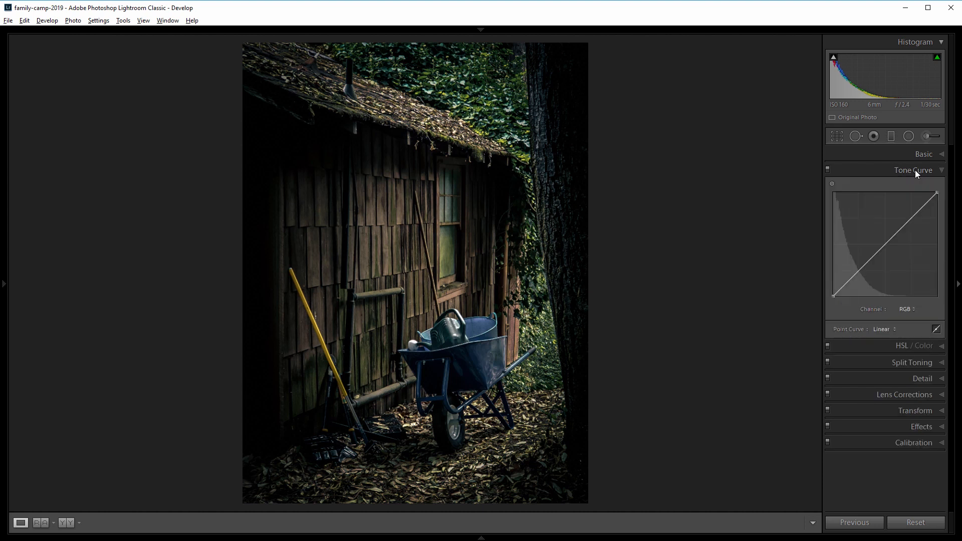
mouse_move(859, 277)
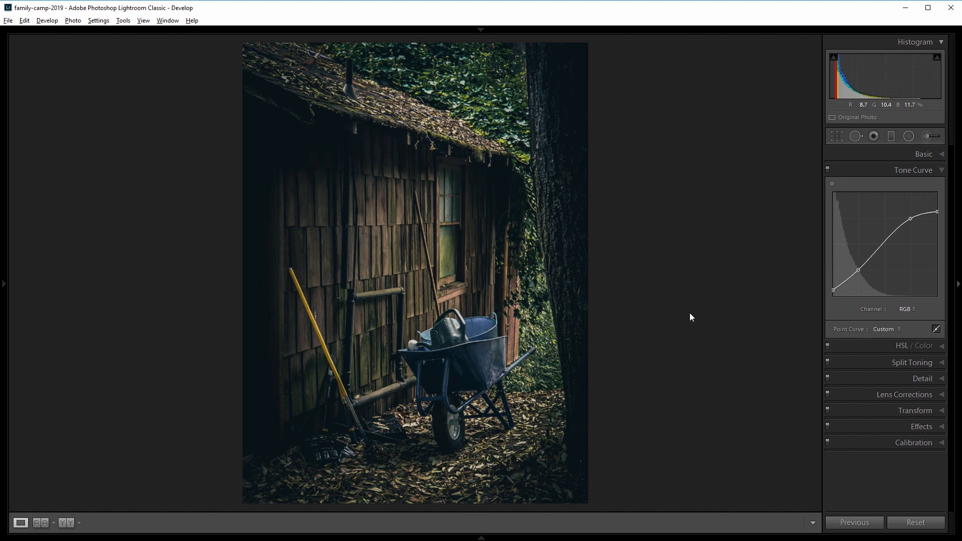
Step: Build an S-shaped tone curve with a raised black point and lowered white point
left_click(921, 265)
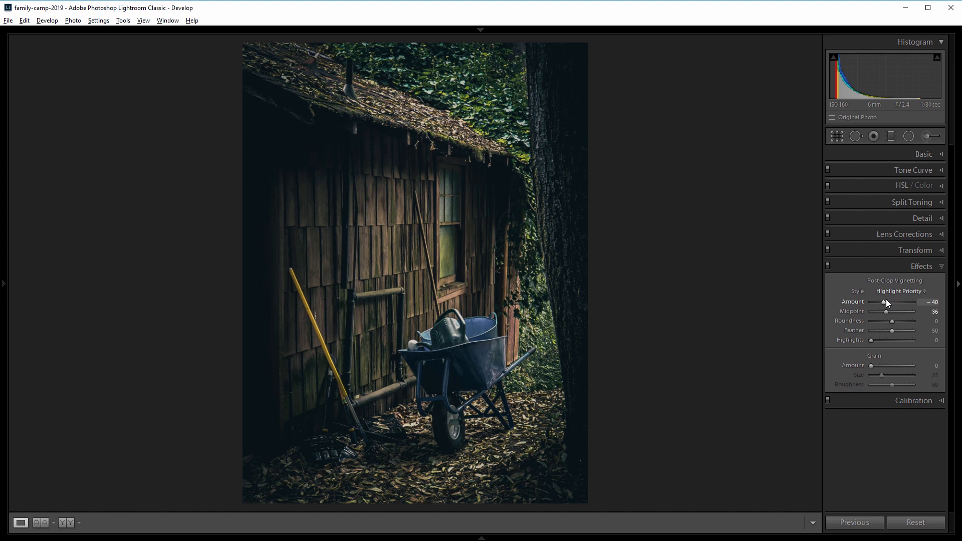
Step: Warm the white balance to Temp +21 and Tint -7
left_click(923, 154)
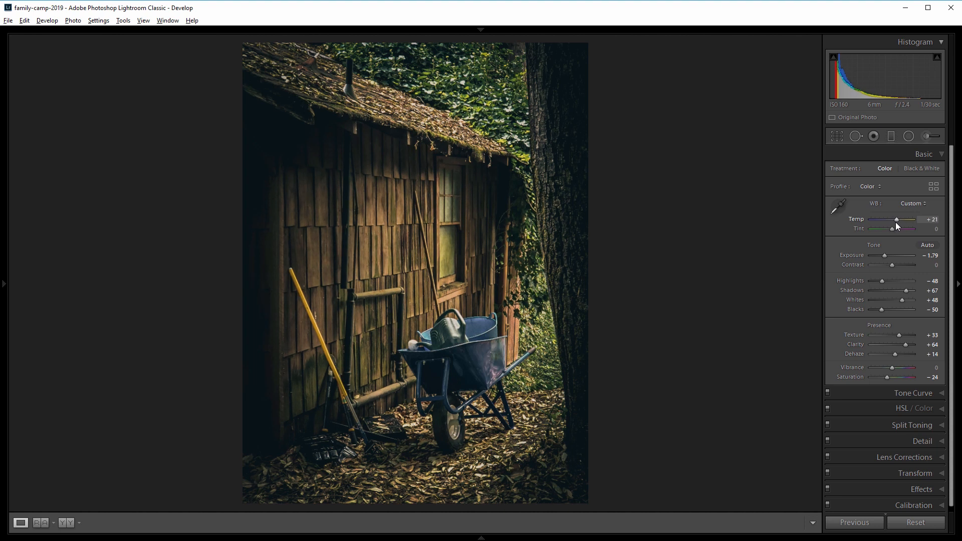
mouse_move(896, 221)
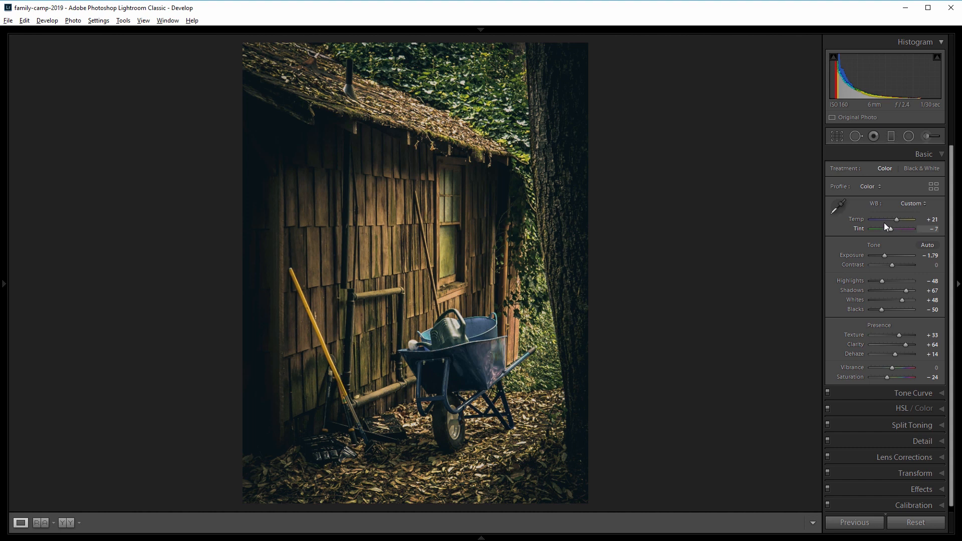
mouse_move(355, 407)
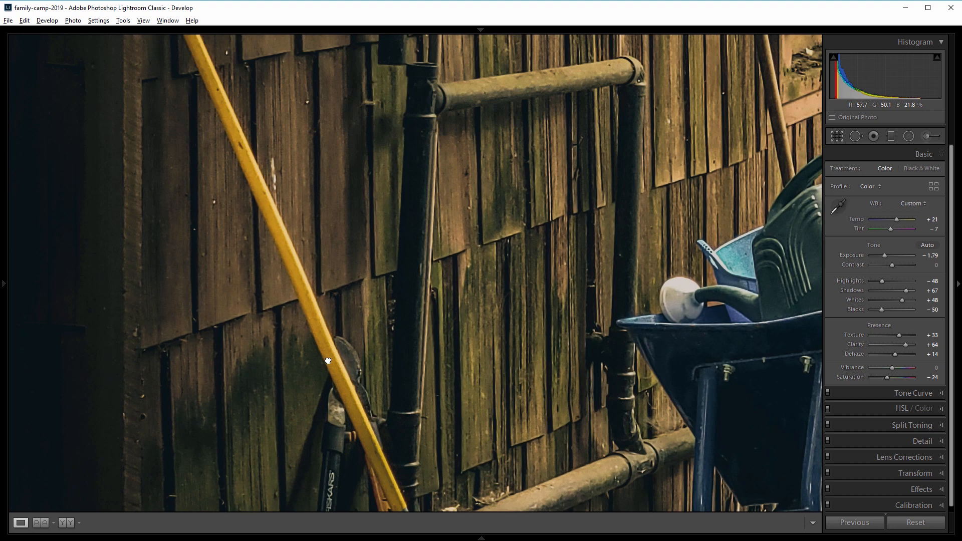
mouse_move(931, 136)
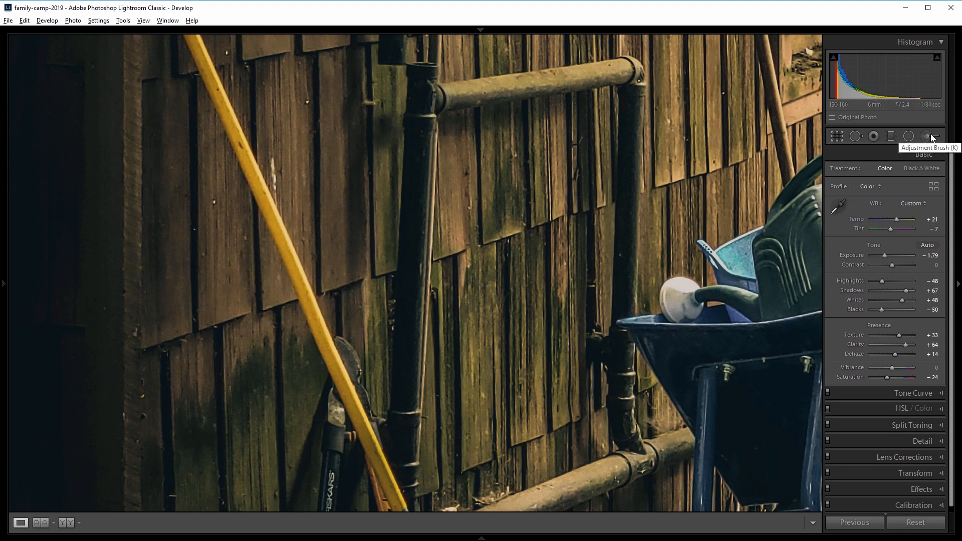
Step: Brush over the broom handle with Exposure -0.17 and Saturation -63
left_click(931, 136)
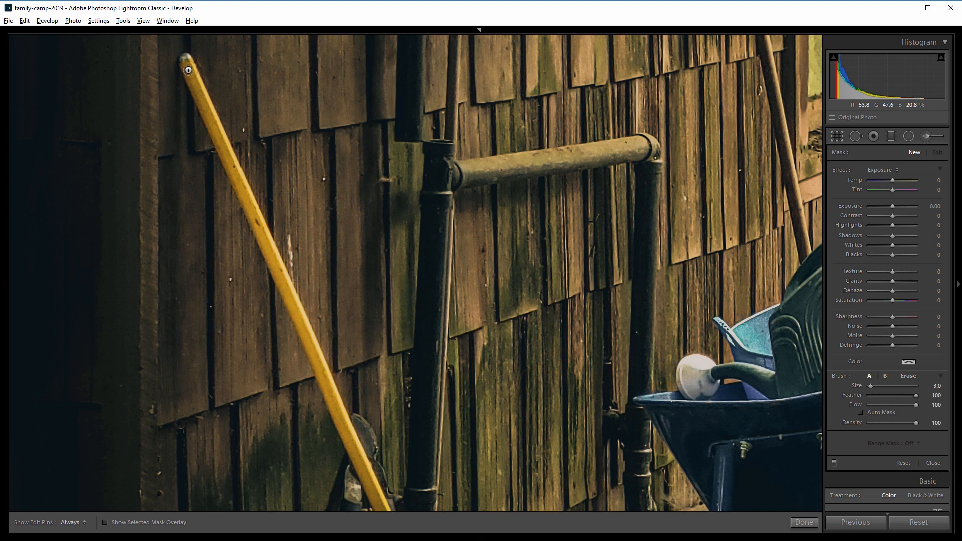
left_click(69, 522)
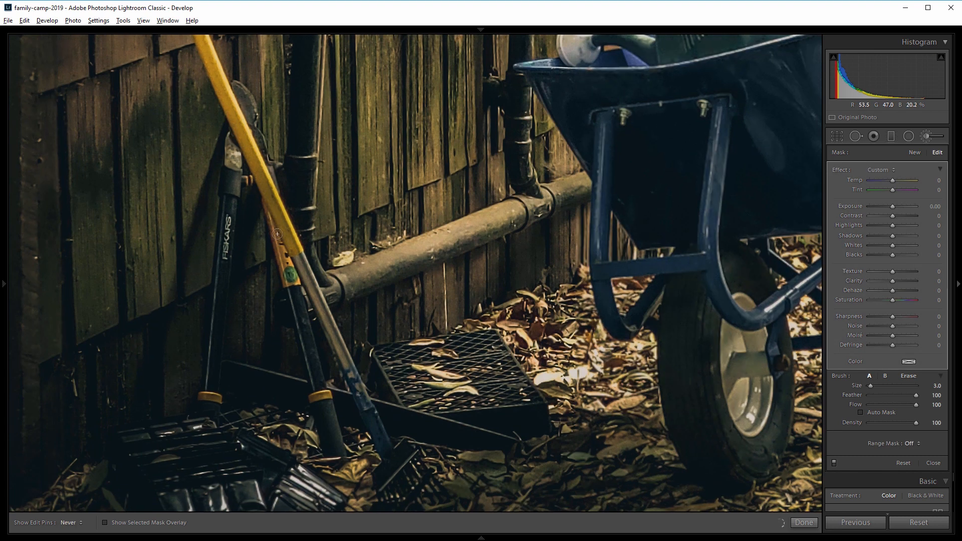
mouse_move(281, 229)
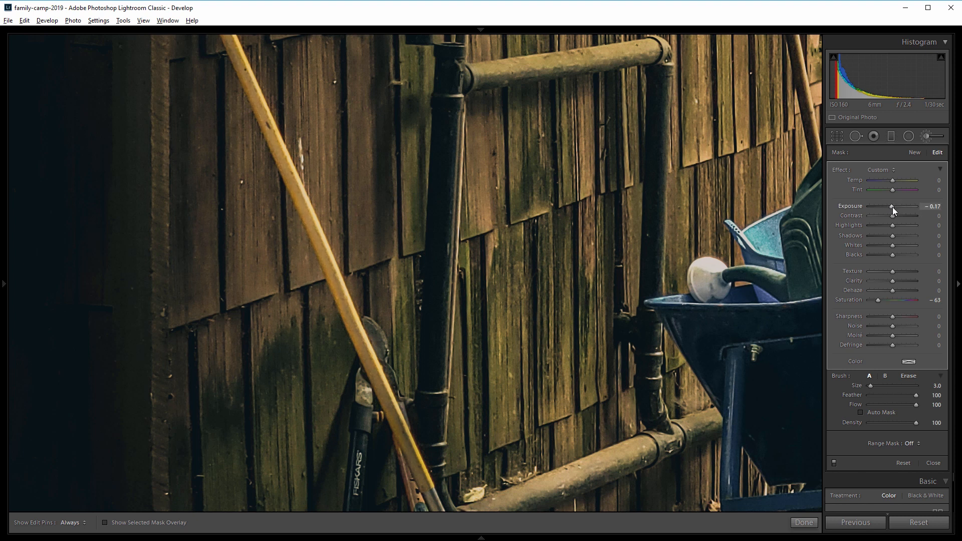
mouse_move(926, 137)
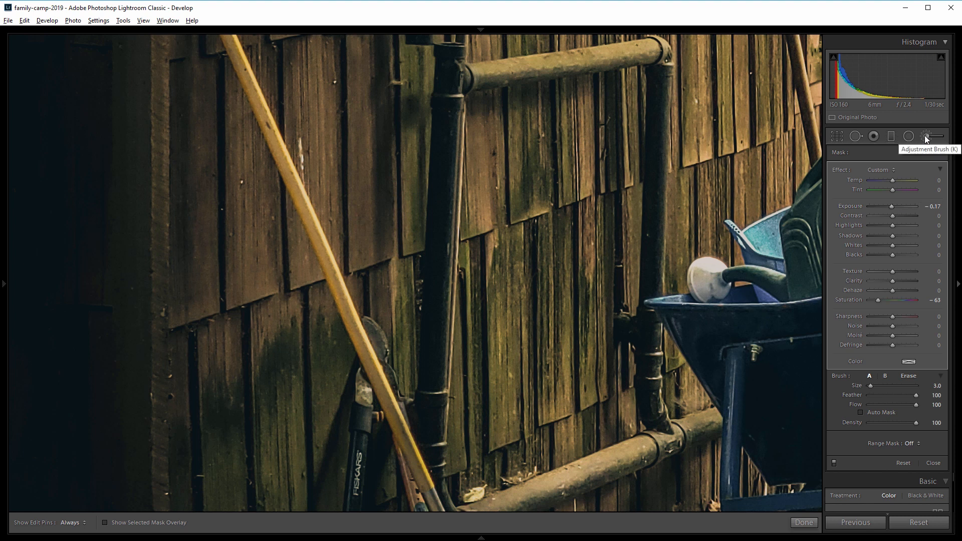
left_click(803, 522)
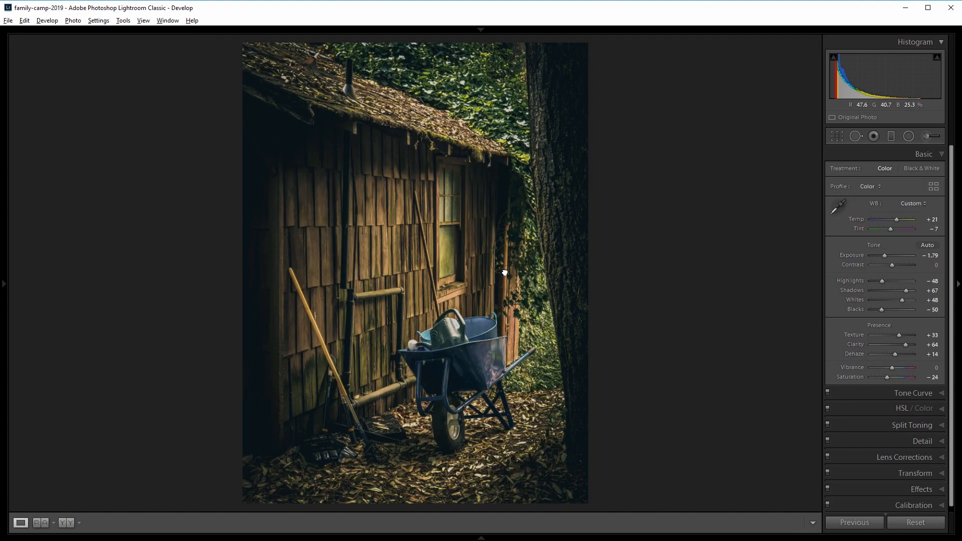